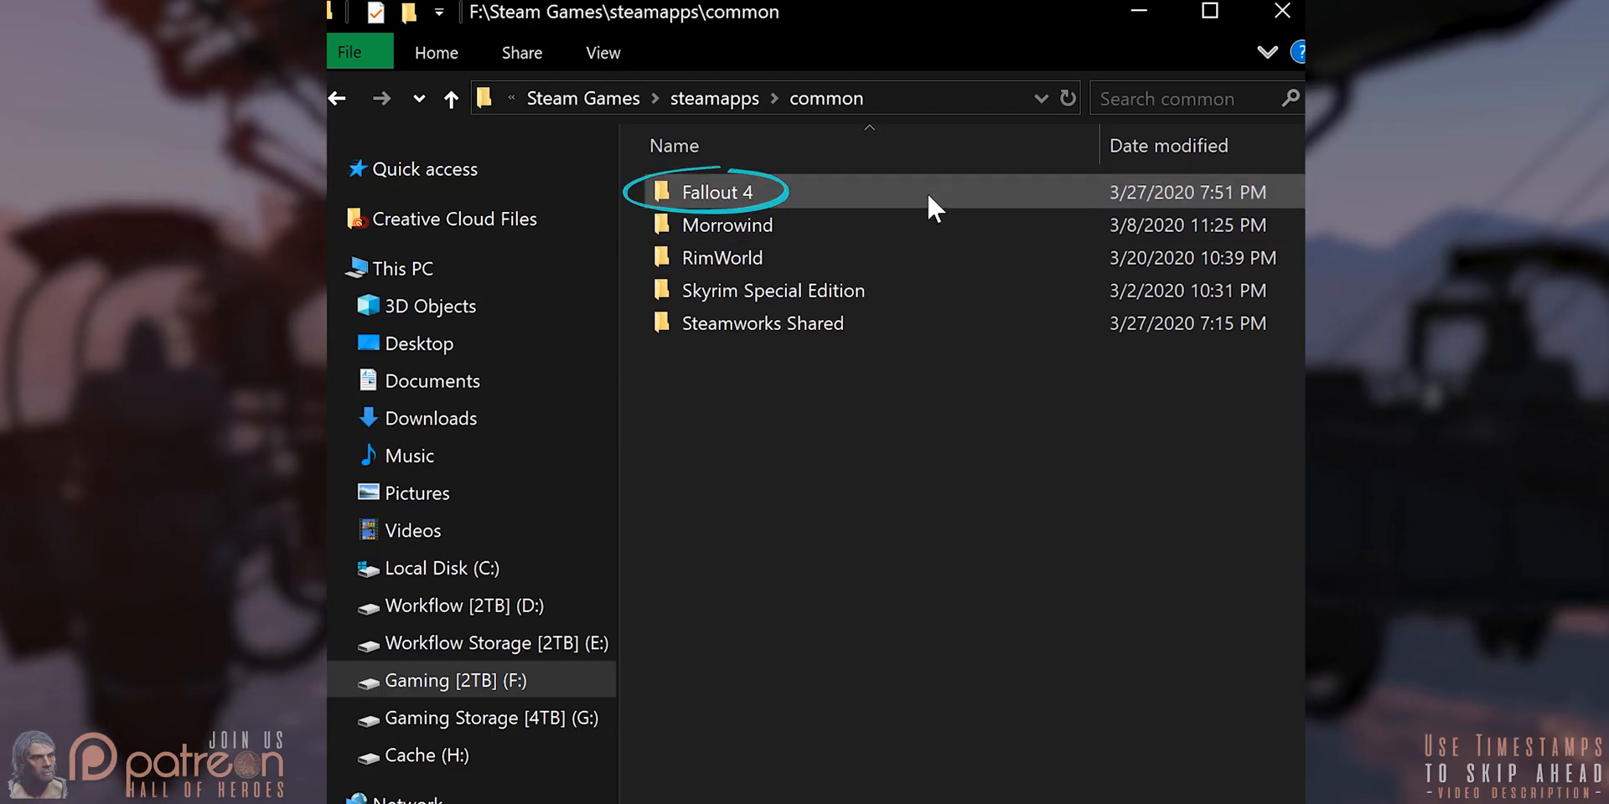
- View the properties of Fallout4.exe inside the Fallout 4 game folder
{"action": "double_click", "coordinate": [717, 191]}
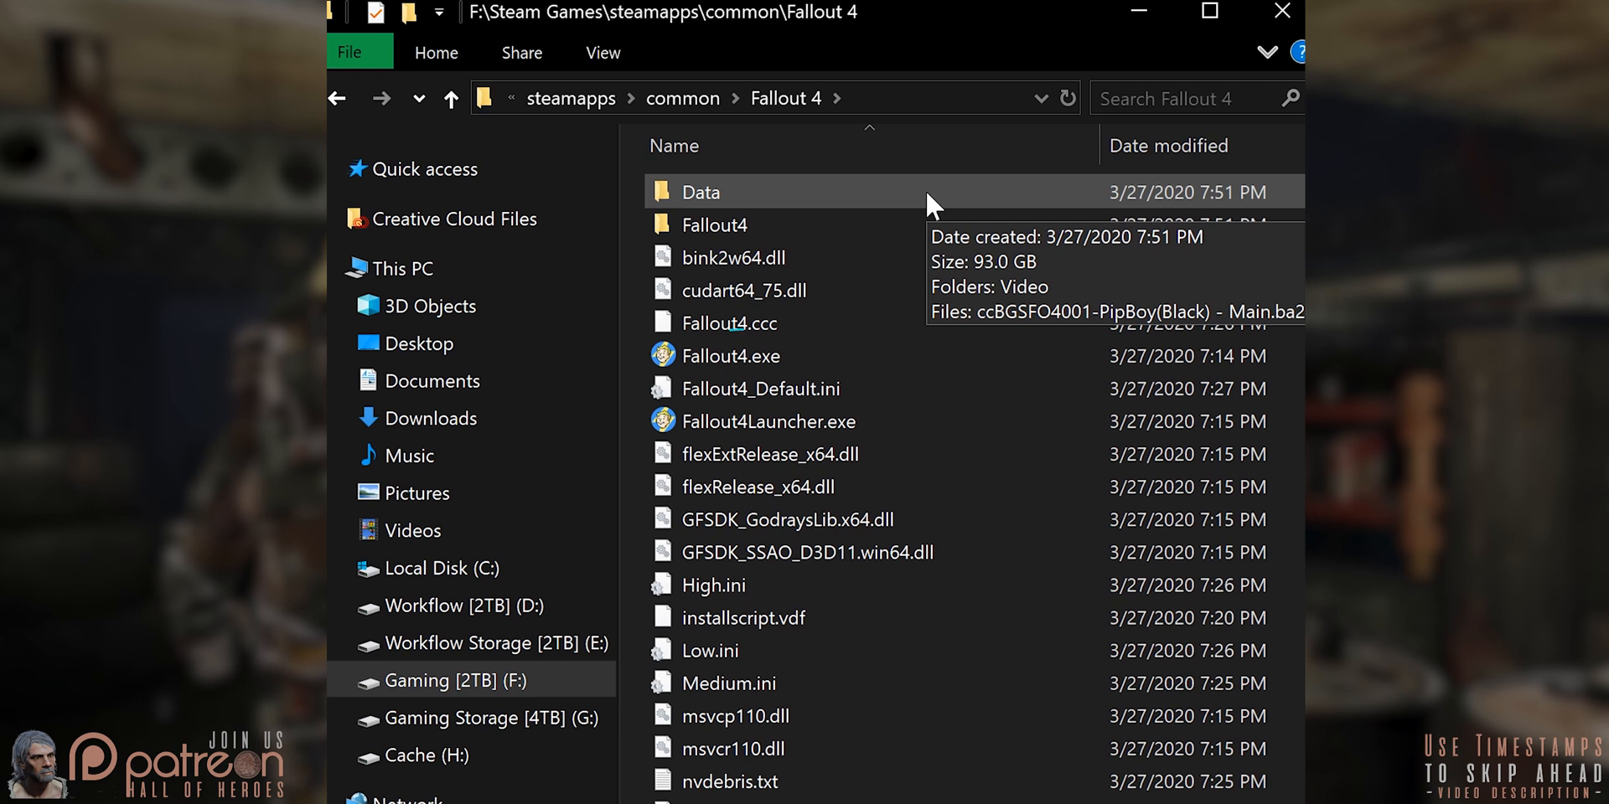
{"action": "left_click", "coordinate": [729, 355]}
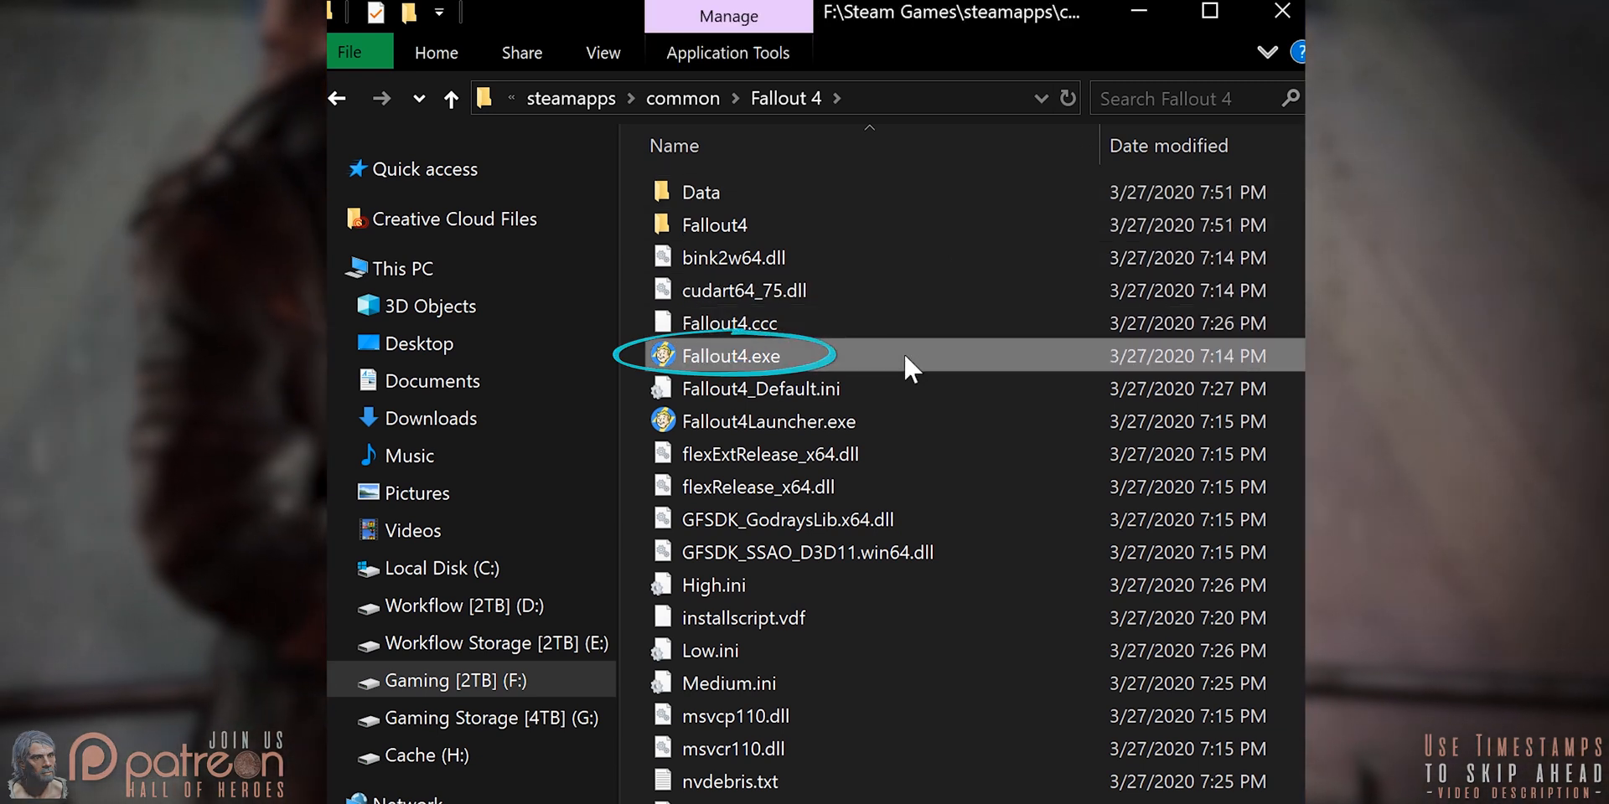
{"action": "right_click", "coordinate": [731, 355]}
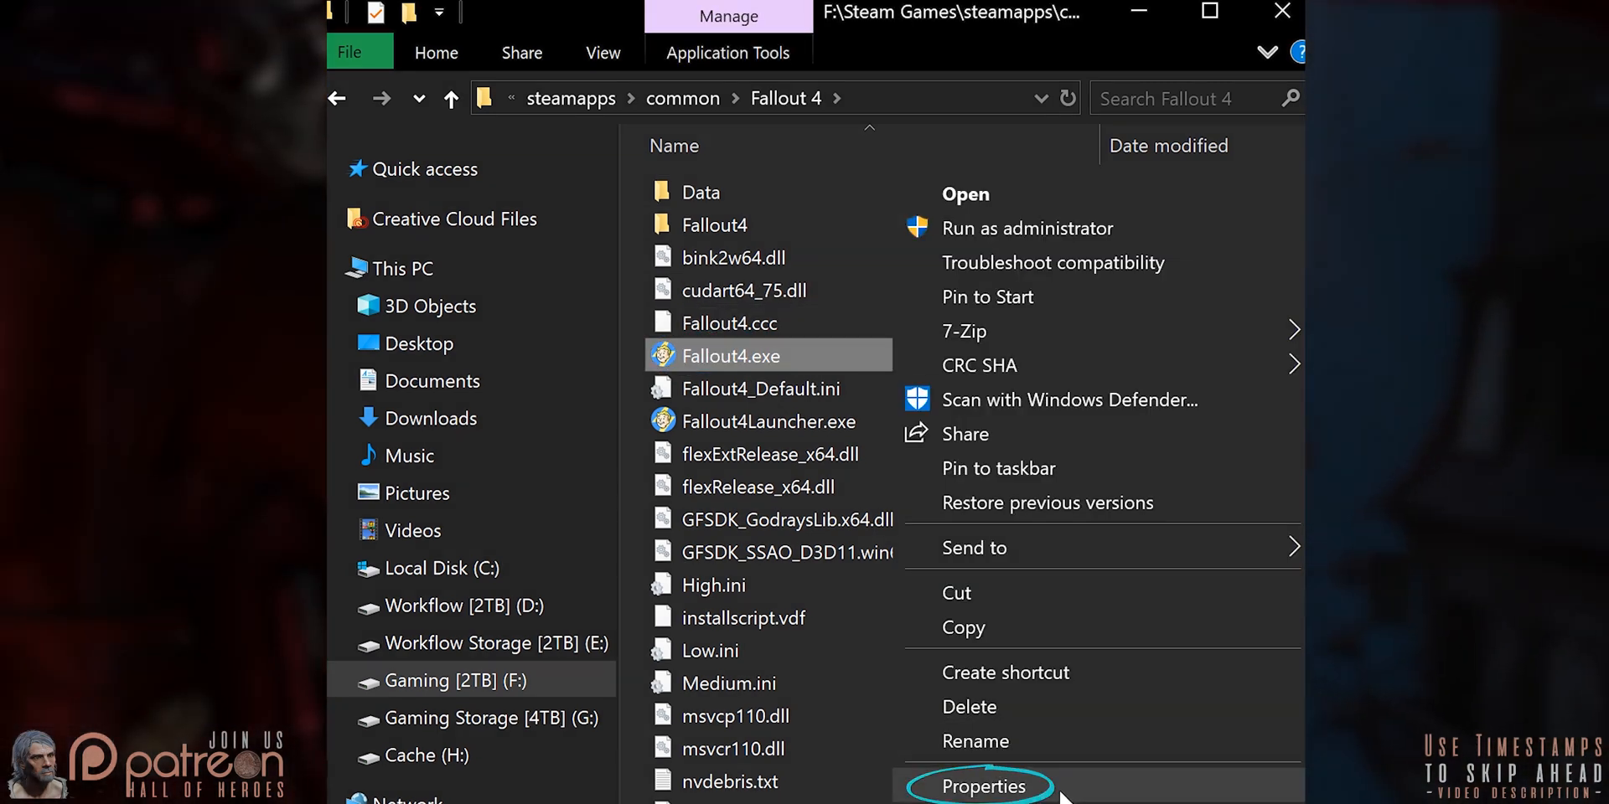
{"action": "left_click", "coordinate": [976, 786]}
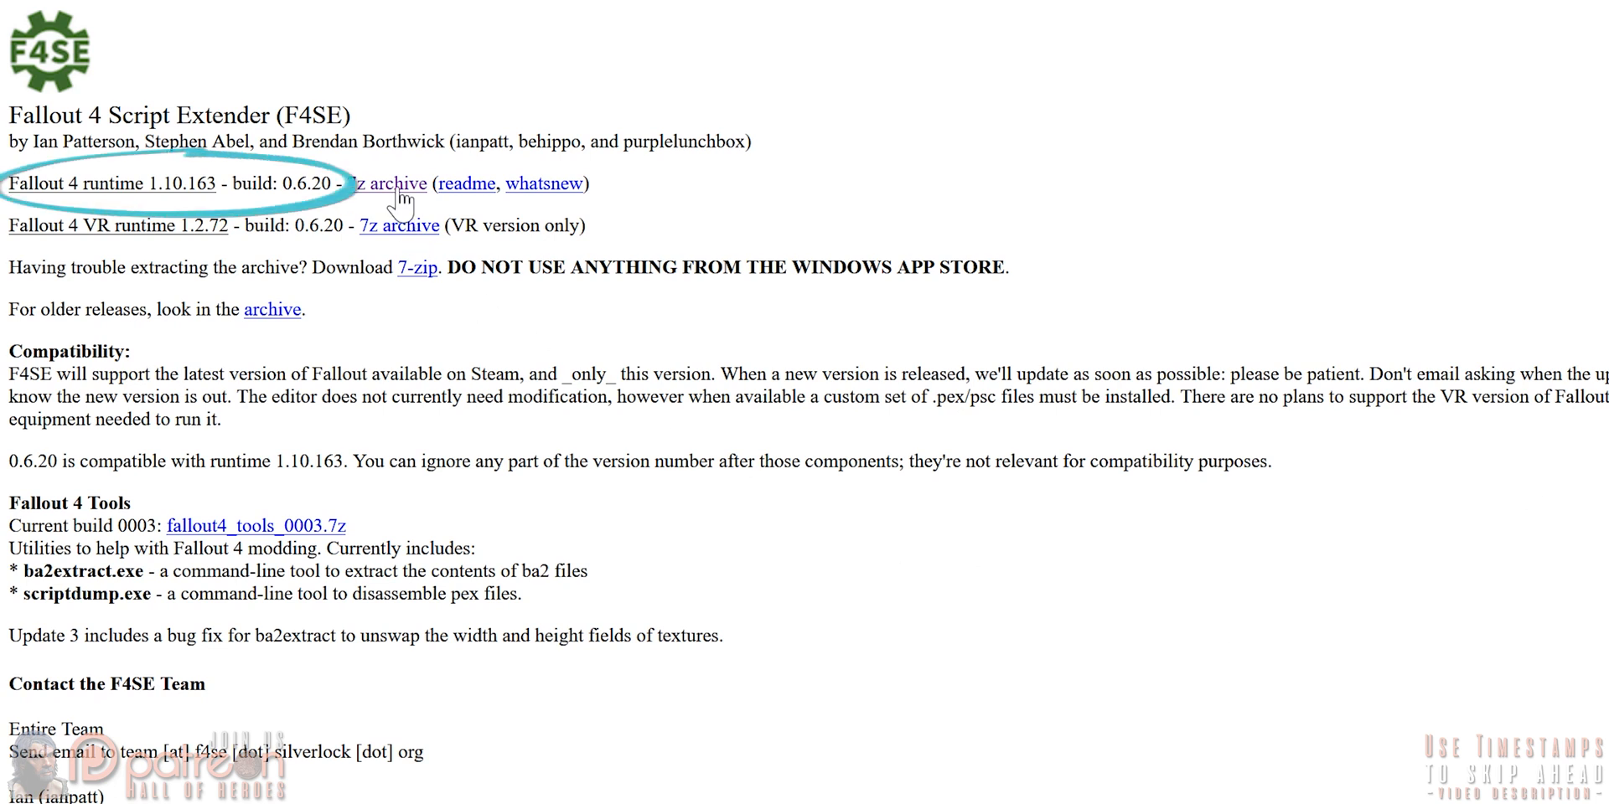
- Download the F4SE 0.6.20 7z archive for Fallout 4 runtime 1.10.163
{"action": "left_click", "coordinate": [385, 184]}
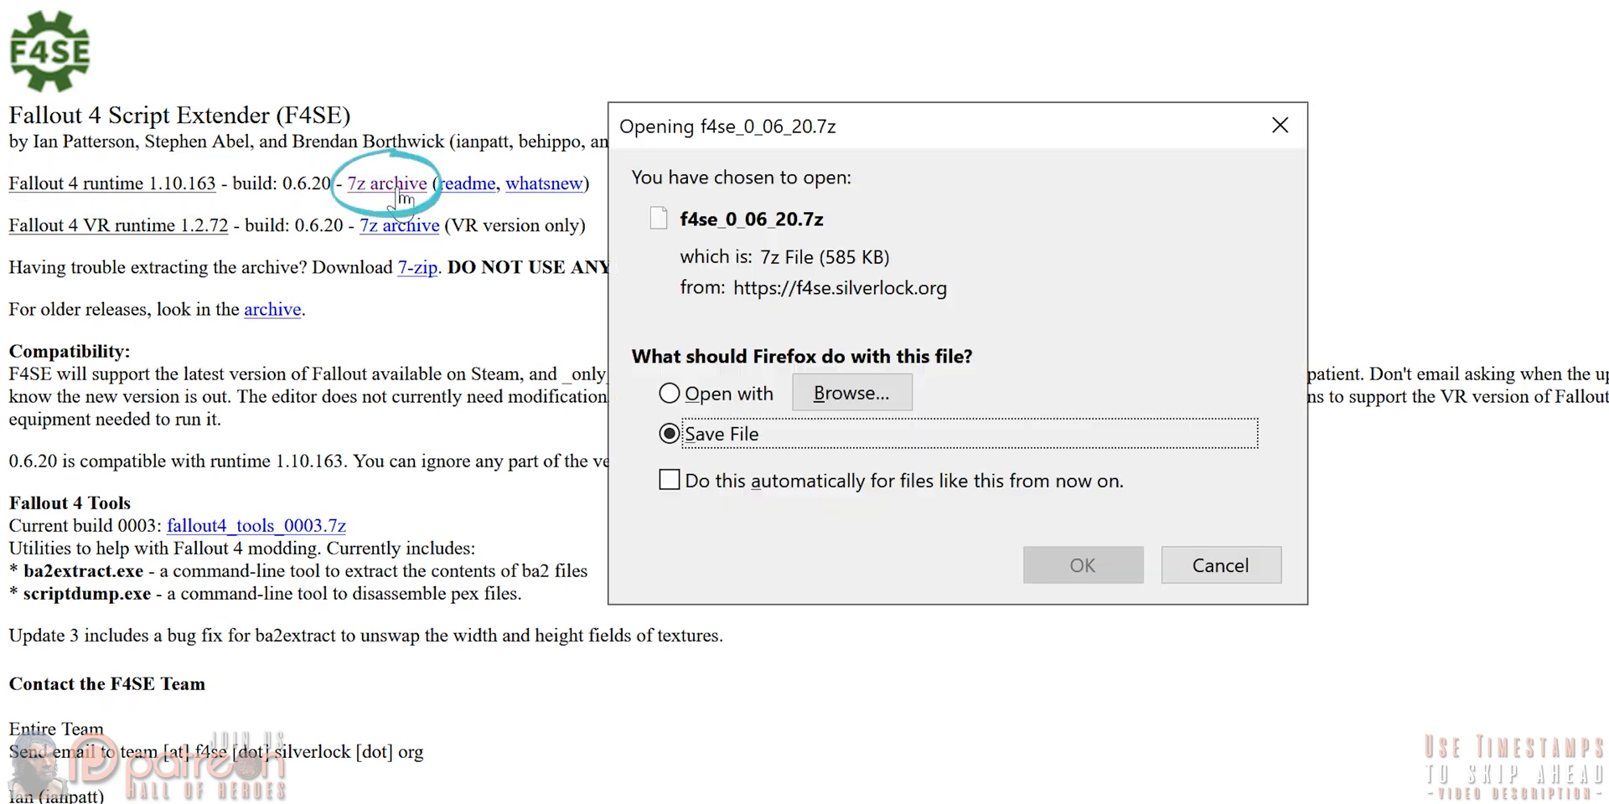
{"action": "left_click", "coordinate": [1081, 565]}
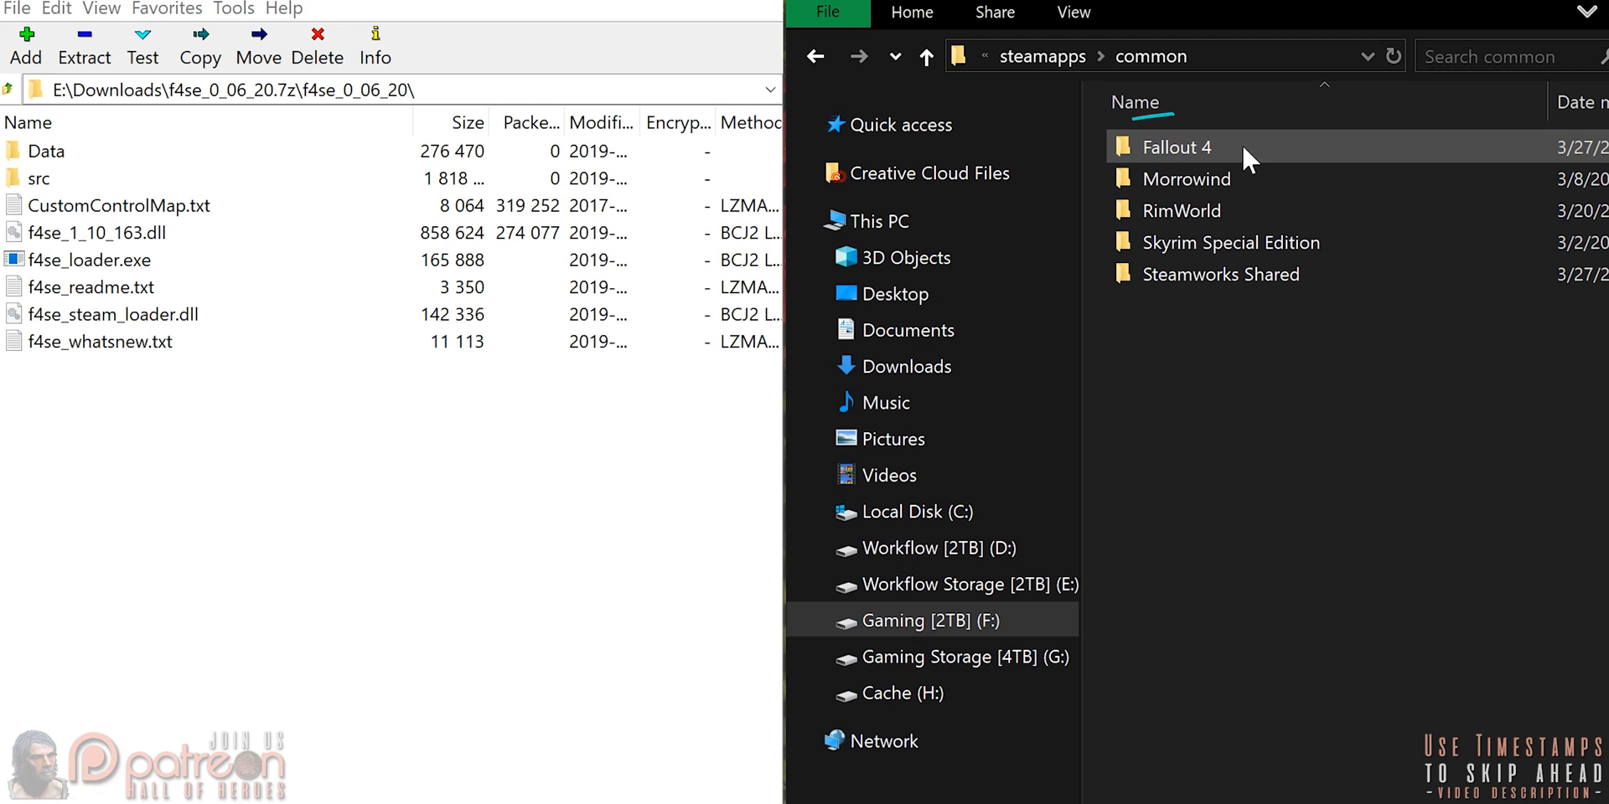
- Show the Fallout 4 game folder beside the F4SE archive contents in 7-Zip
{"action": "double_click", "coordinate": [1173, 145]}
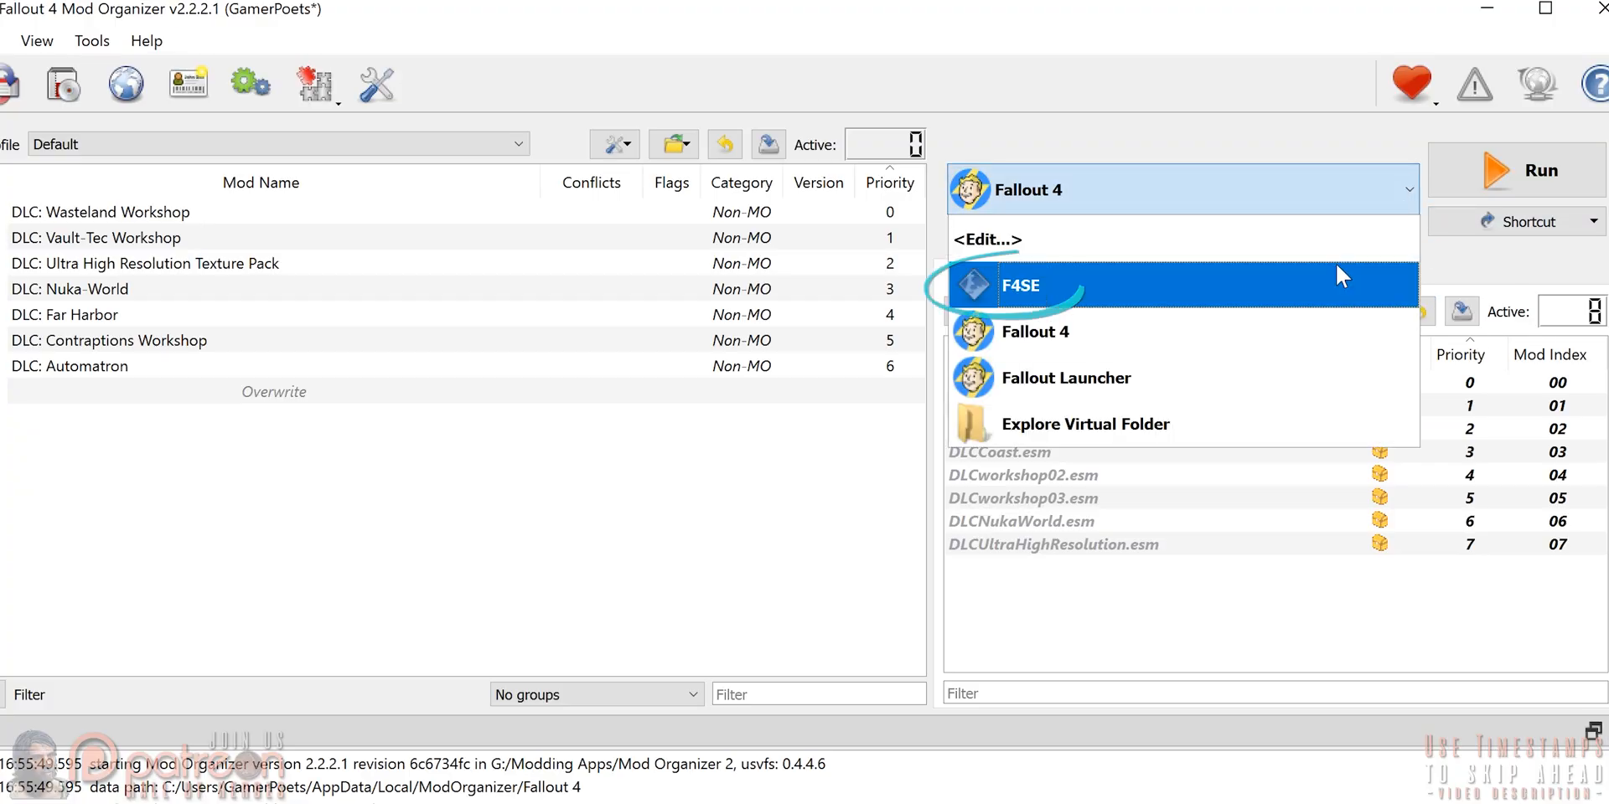
- Add an executable titled F4SE from f4se_loader.exe in the Fallout 4 folder
{"action": "left_click", "coordinate": [1036, 285]}
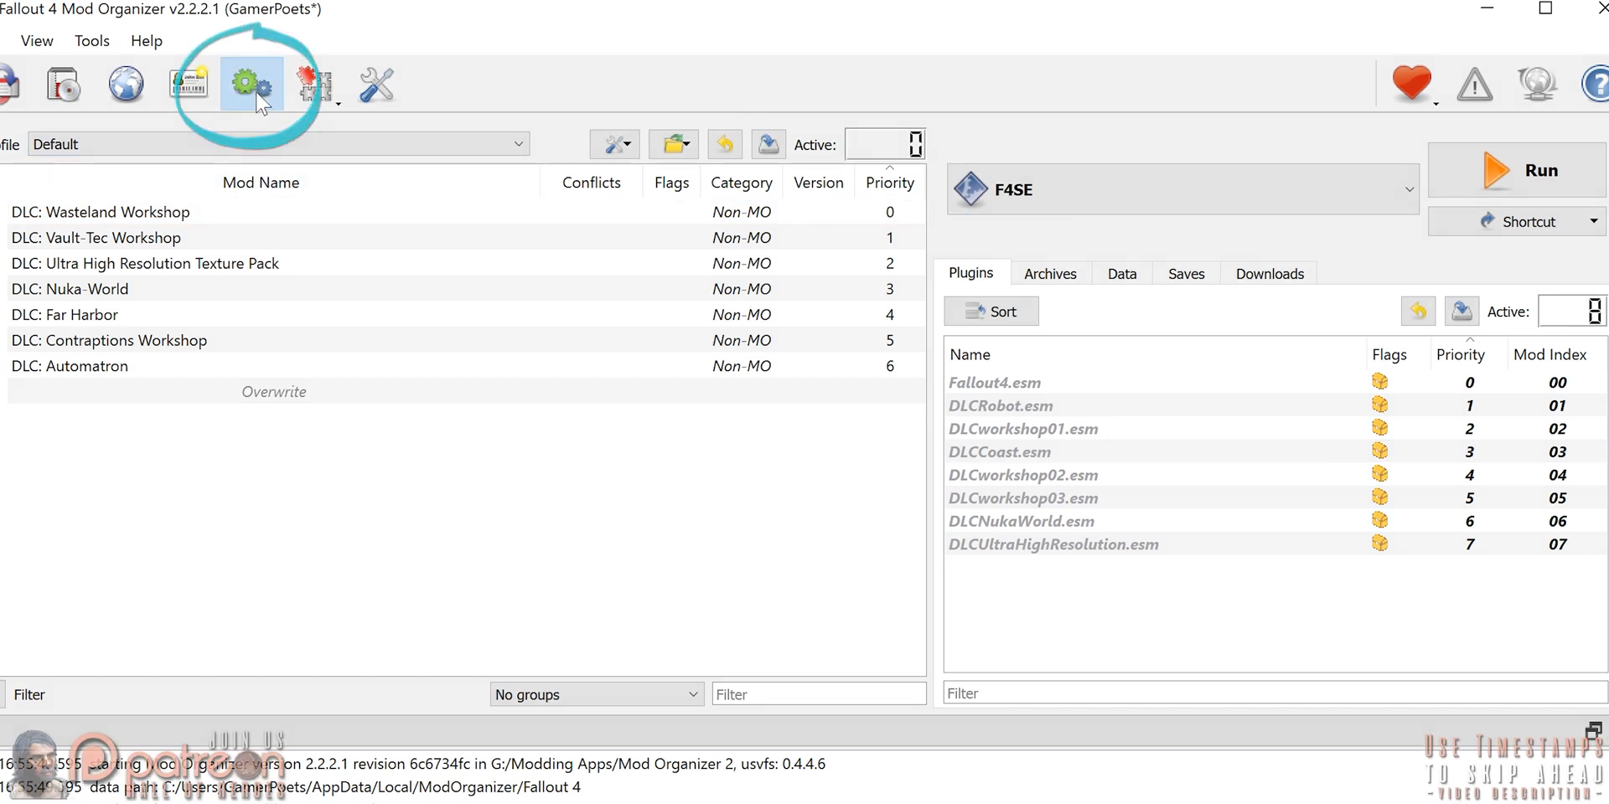
{"action": "left_click", "coordinate": [252, 84]}
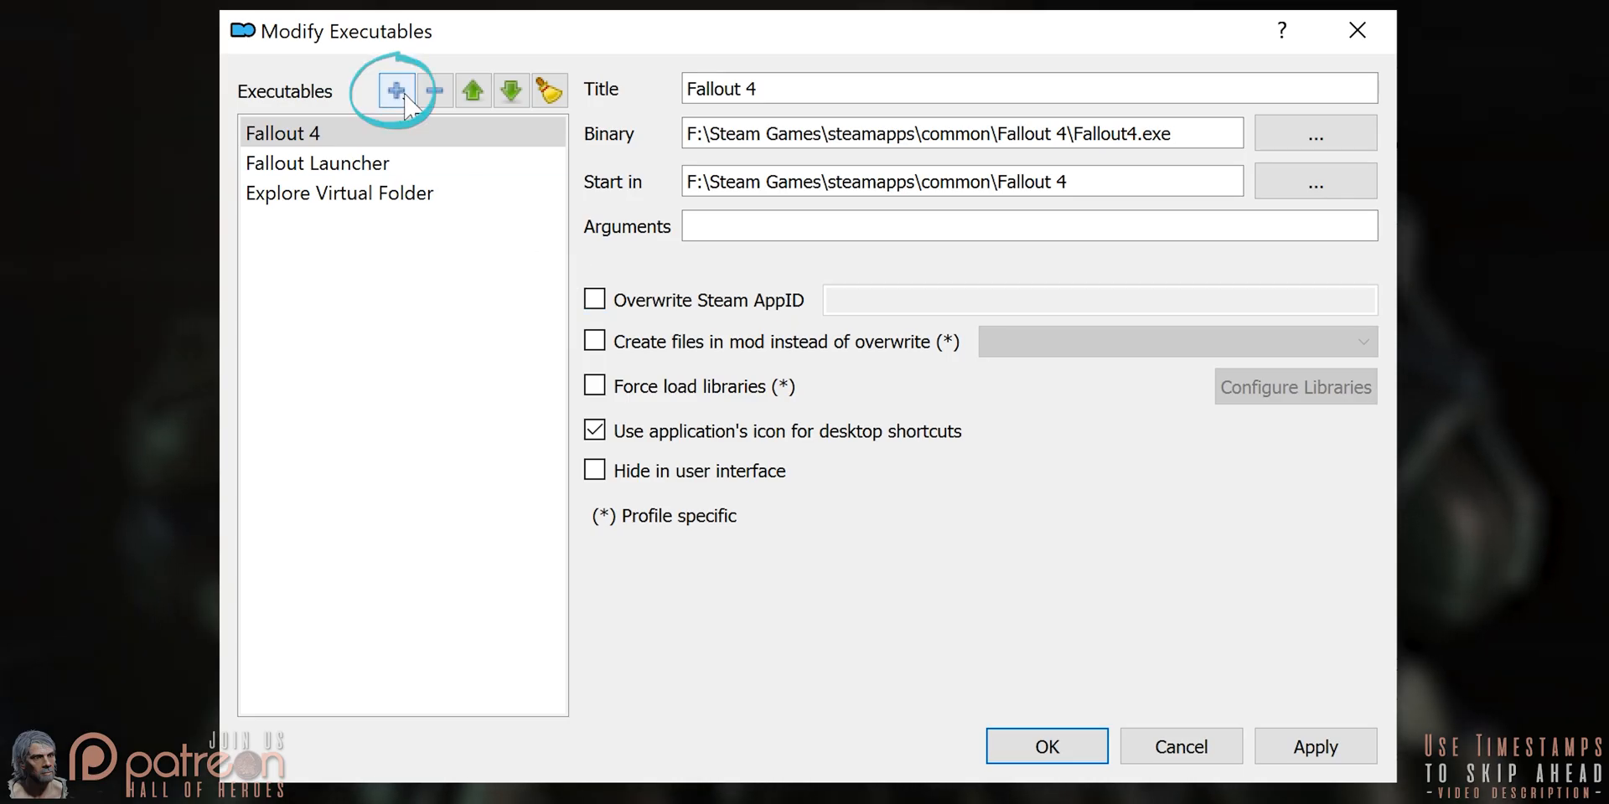
{"action": "left_click", "coordinate": [396, 91]}
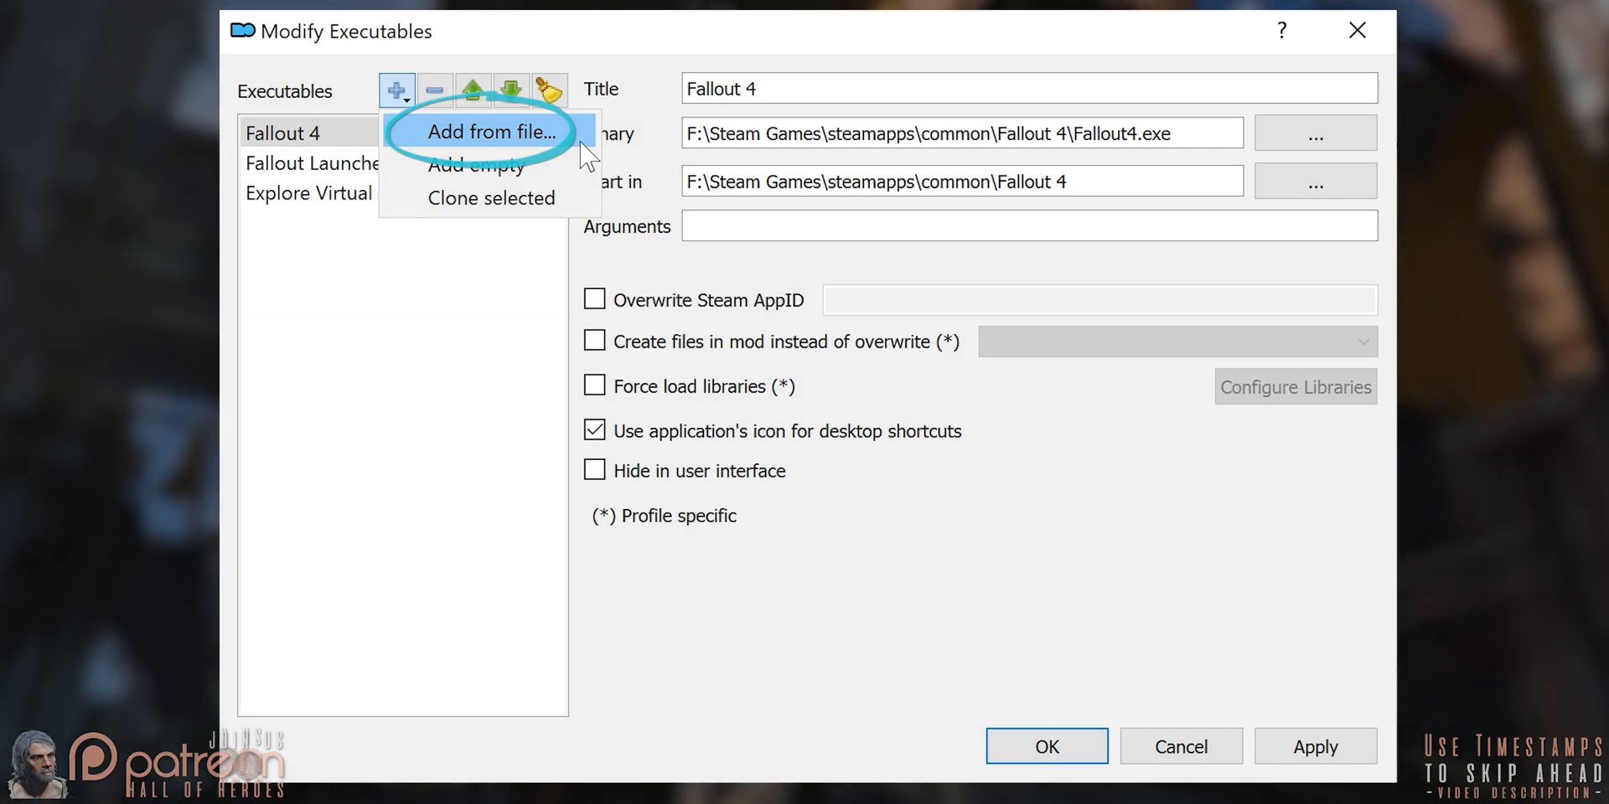
{"action": "left_click", "coordinate": [496, 131]}
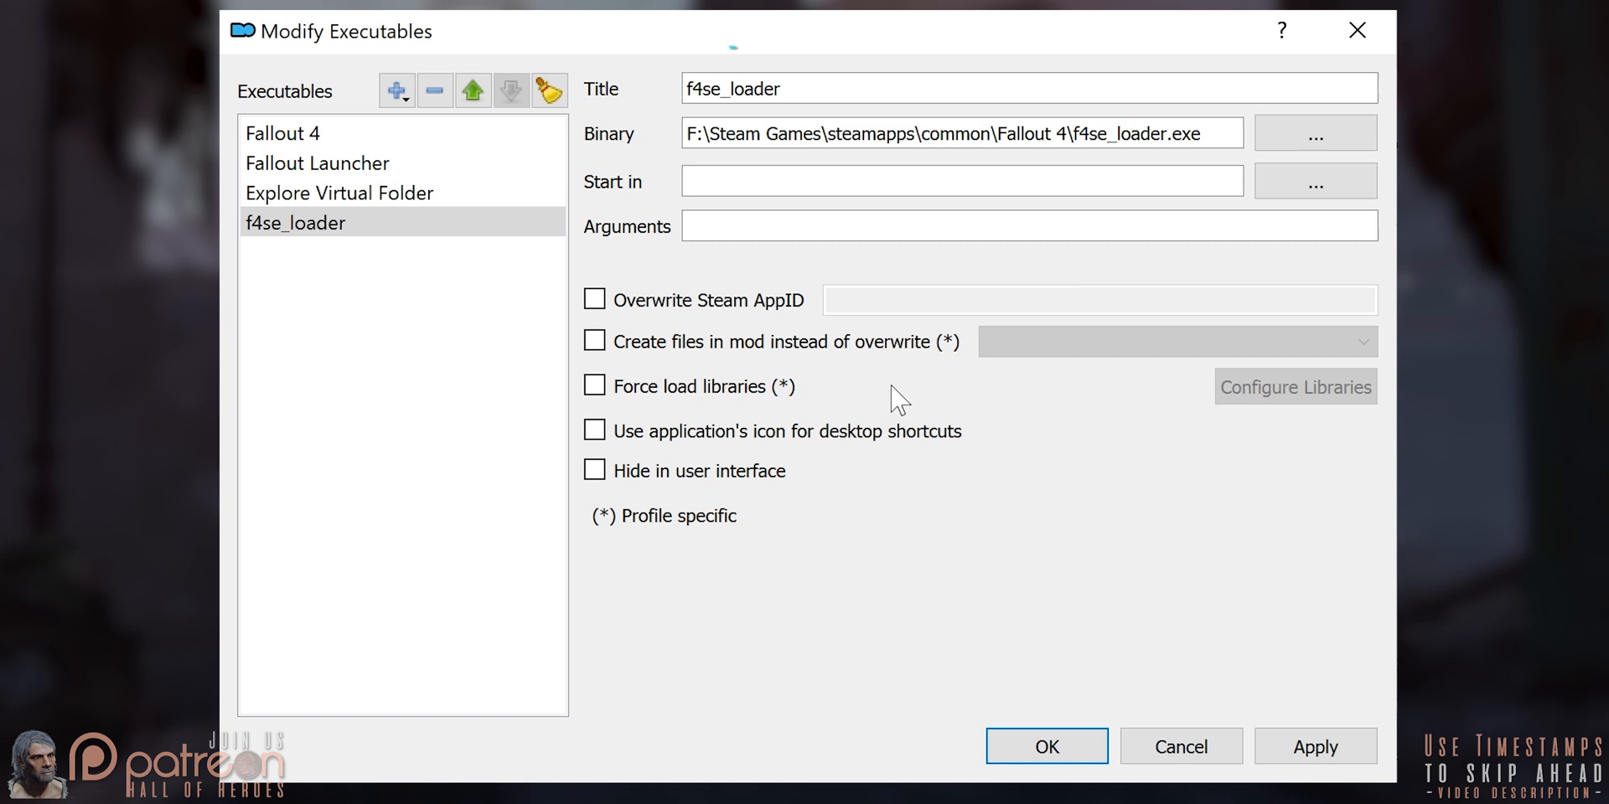
{"action": "type", "text": "F4SE"}
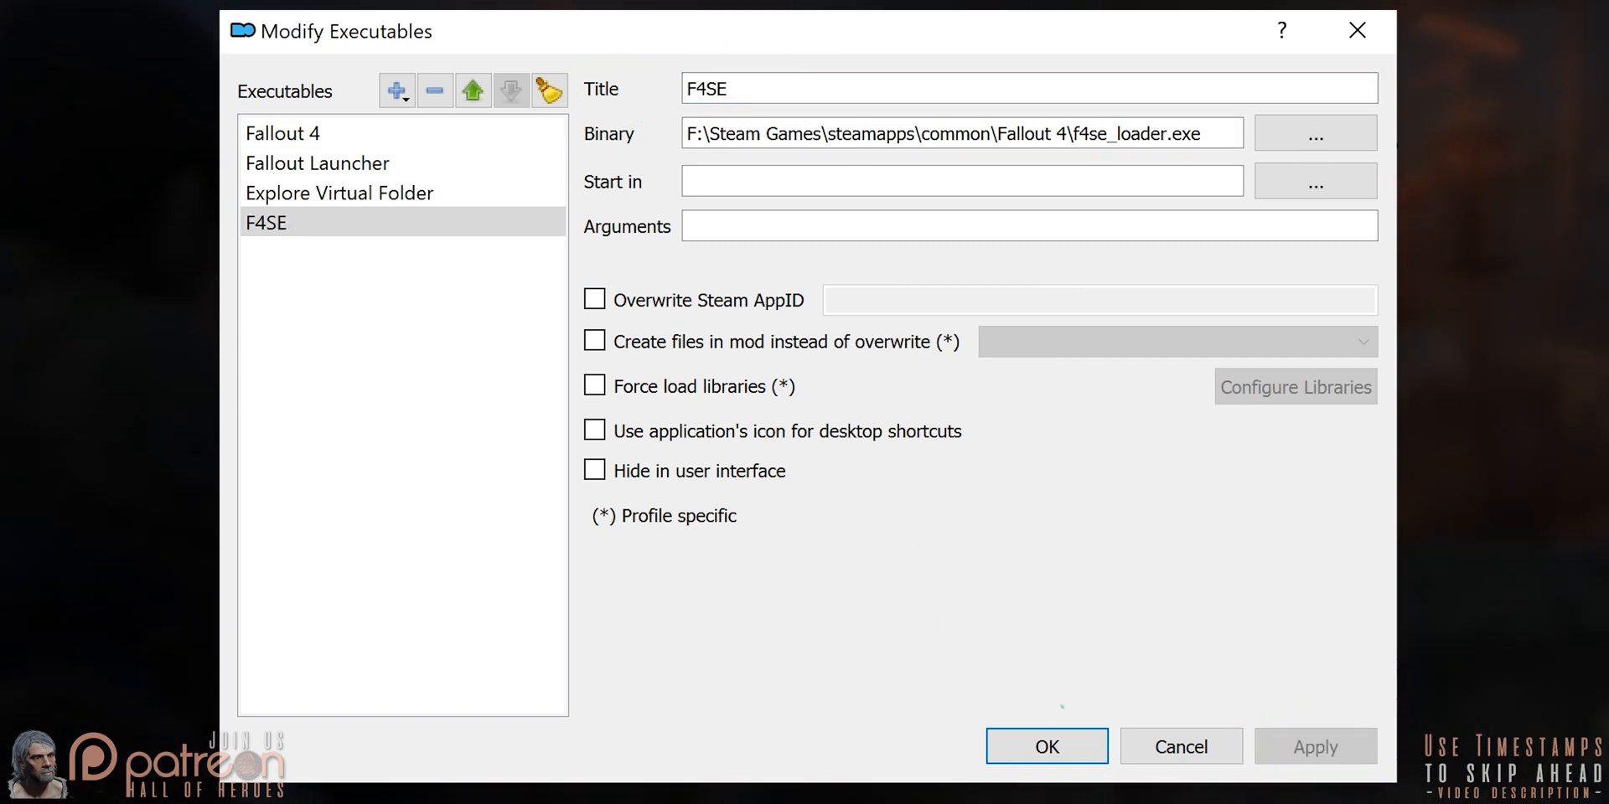
{"action": "left_click", "coordinate": [1046, 746]}
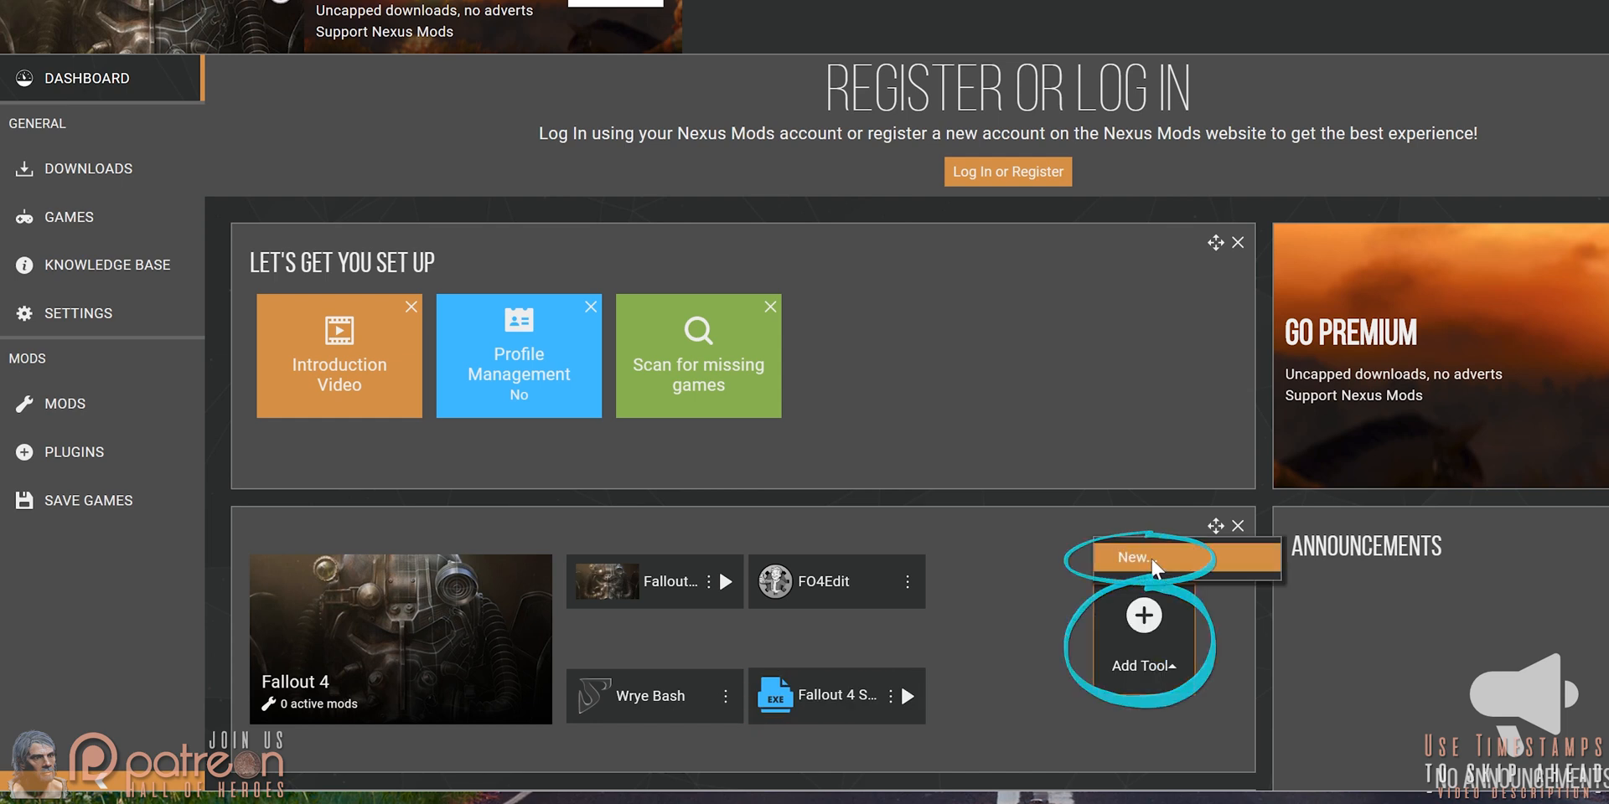
- Save a new Vortex tool named f4se targeting f4se_loader.exe in the Fallout 4 folder
{"action": "left_click", "coordinate": [1141, 557]}
{"action": "type", "text": "f4se"}
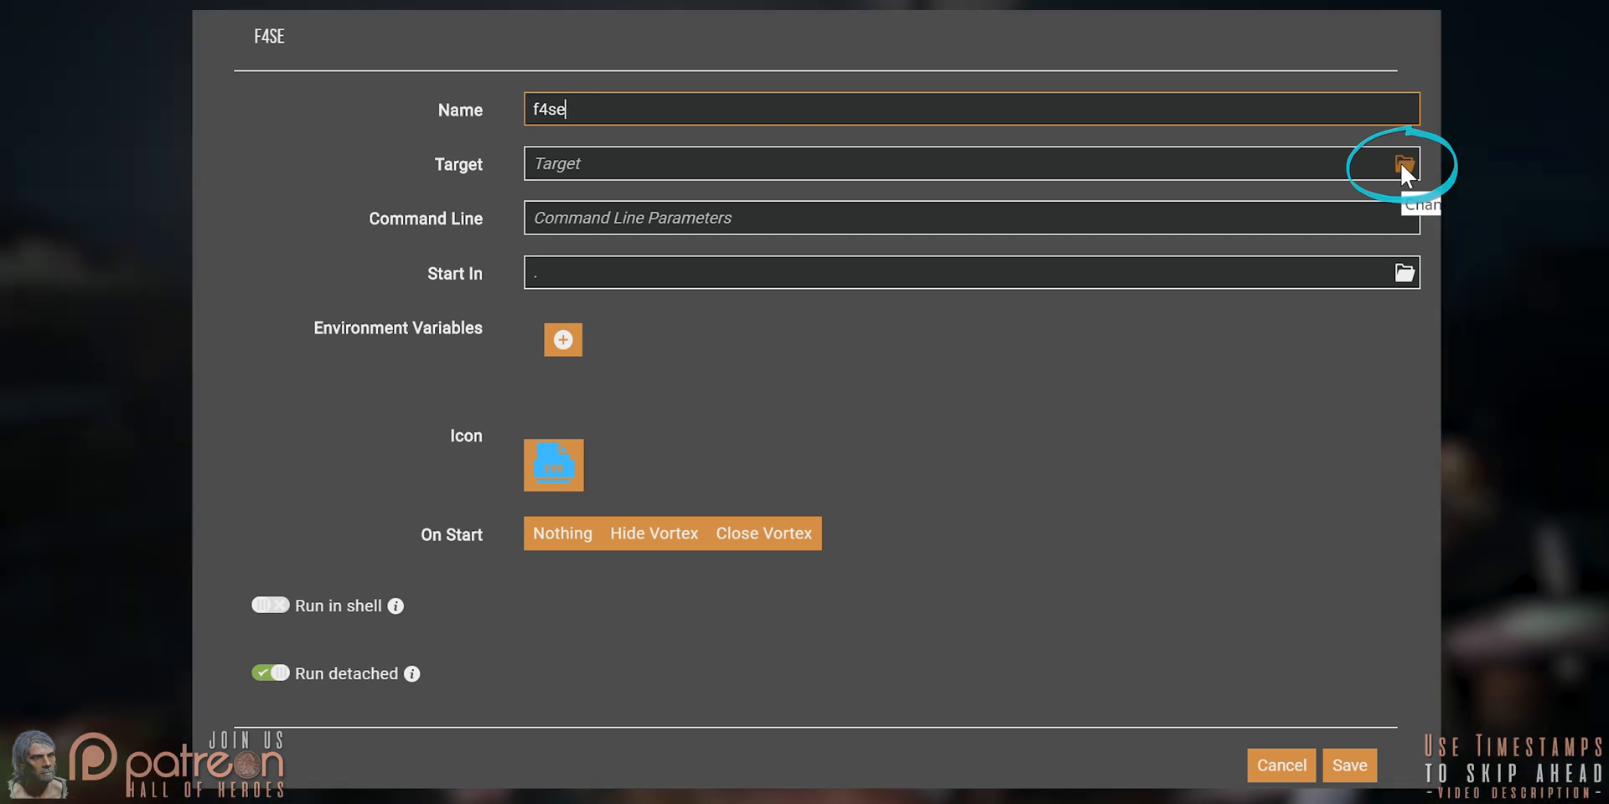
{"action": "left_click", "coordinate": [1404, 163]}
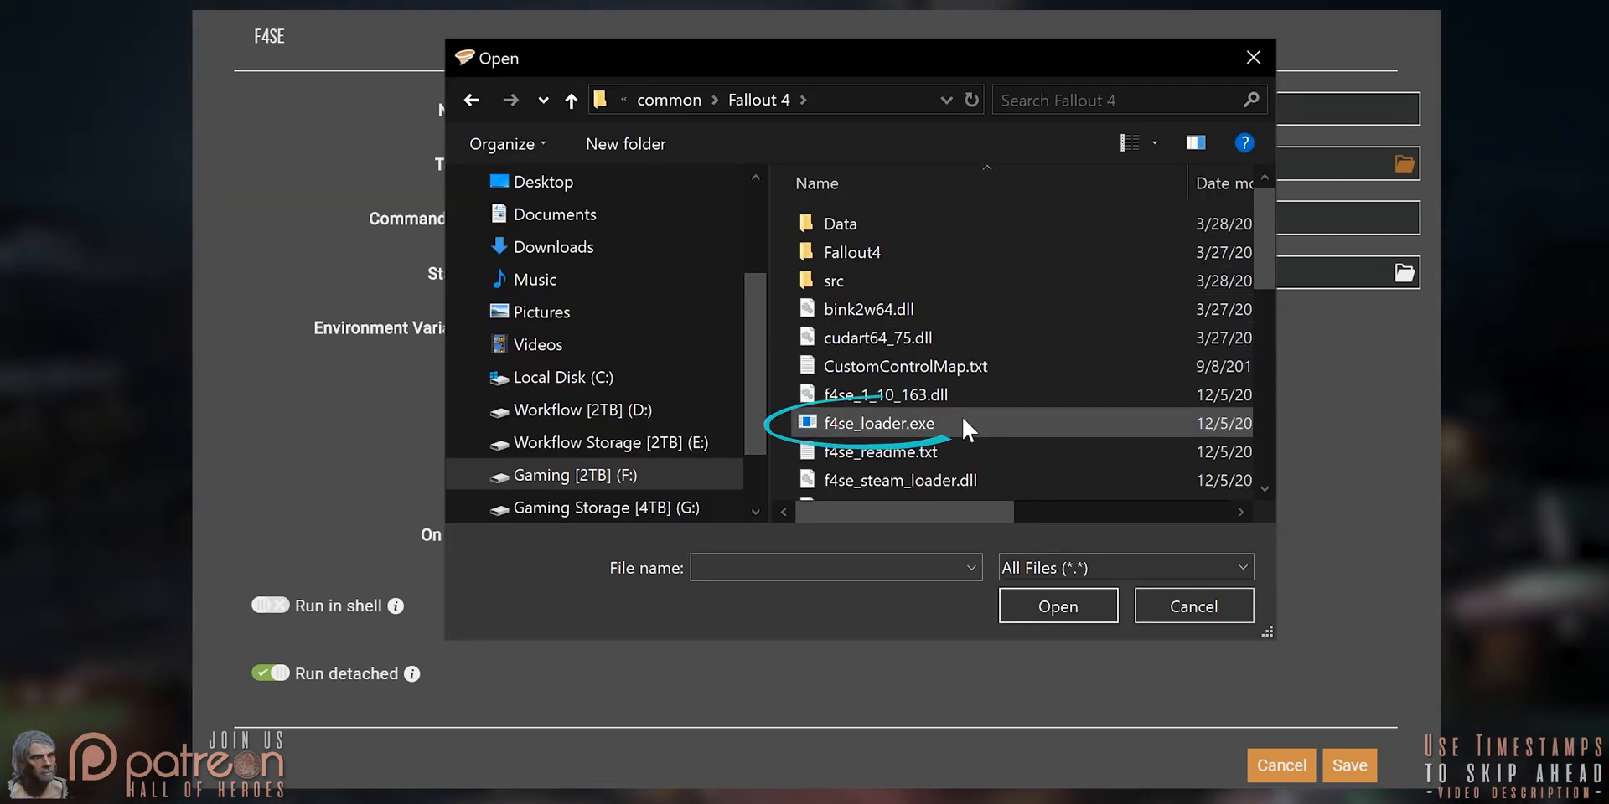
{"action": "double_click", "coordinate": [876, 423]}
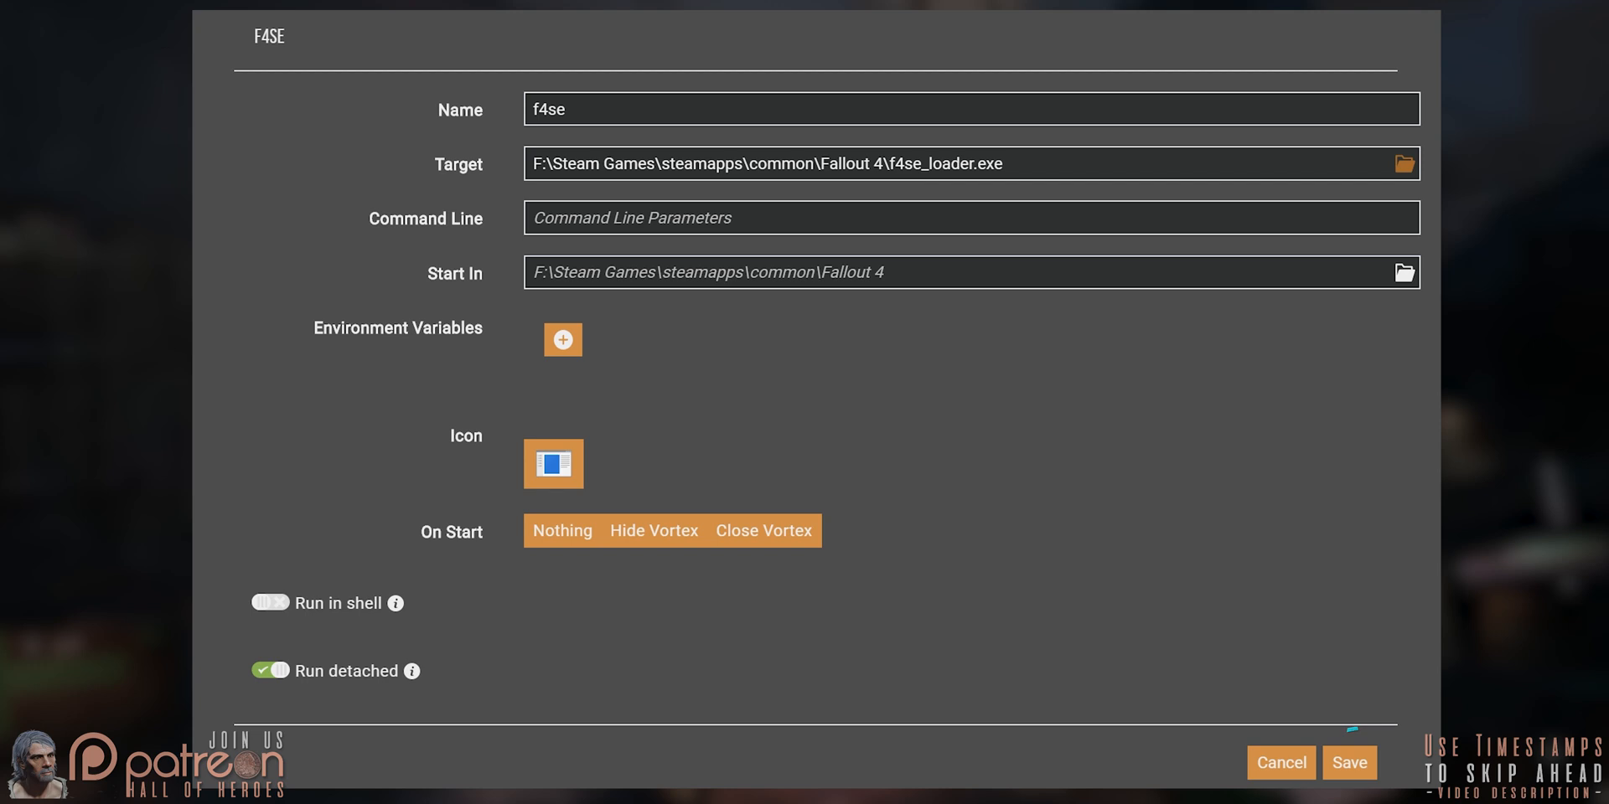
{"action": "left_click", "coordinate": [1347, 762]}
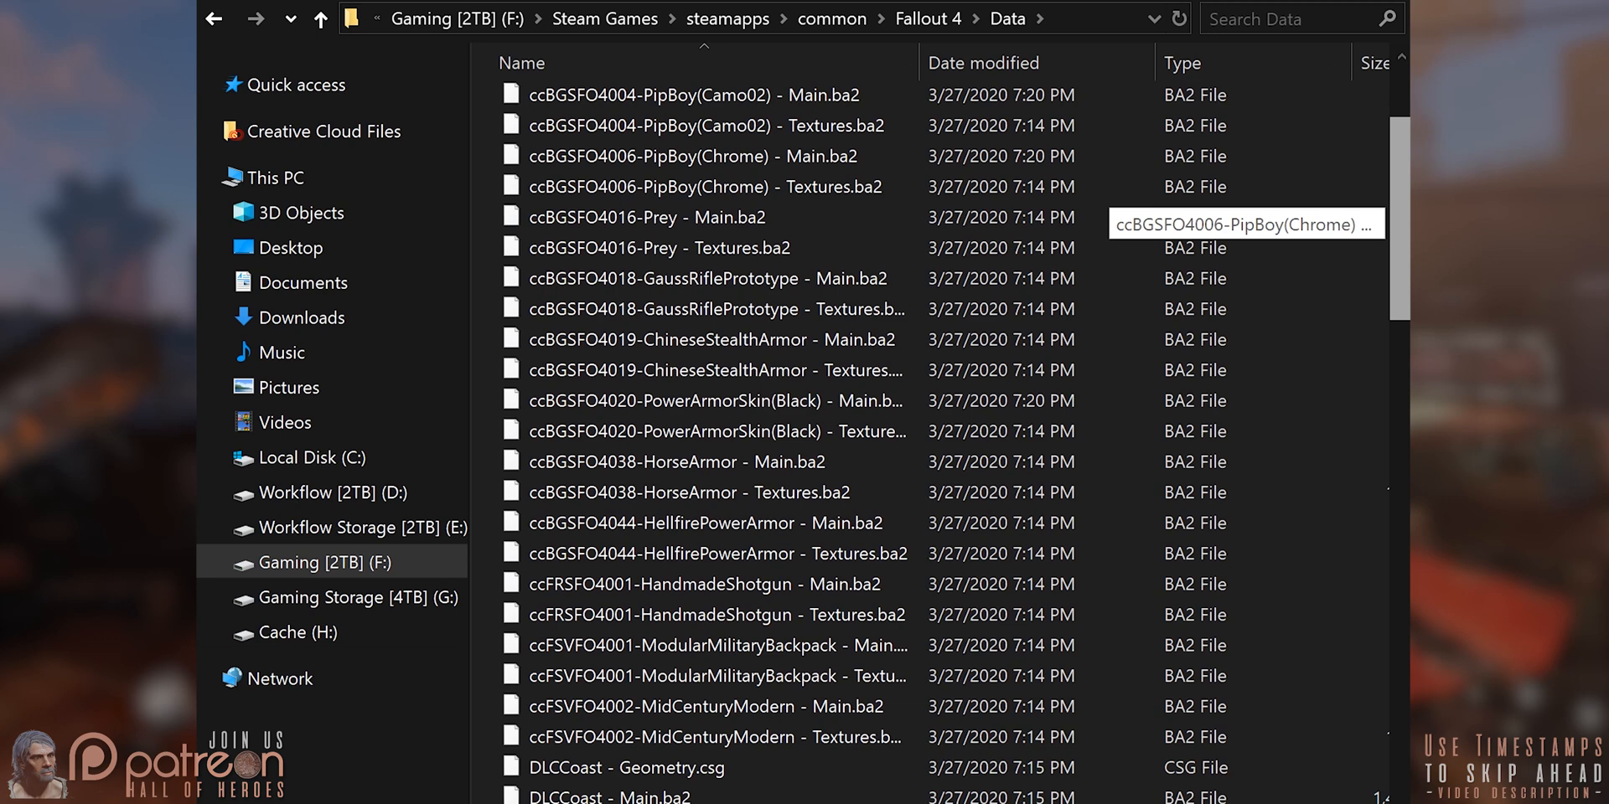
- Scroll the Fallout 4 Data folder down to the DLCCoast, DLCNukaWorld and DLCRobot files
{"action": "scroll", "scroll_direction": "down", "scroll_amount": 3}
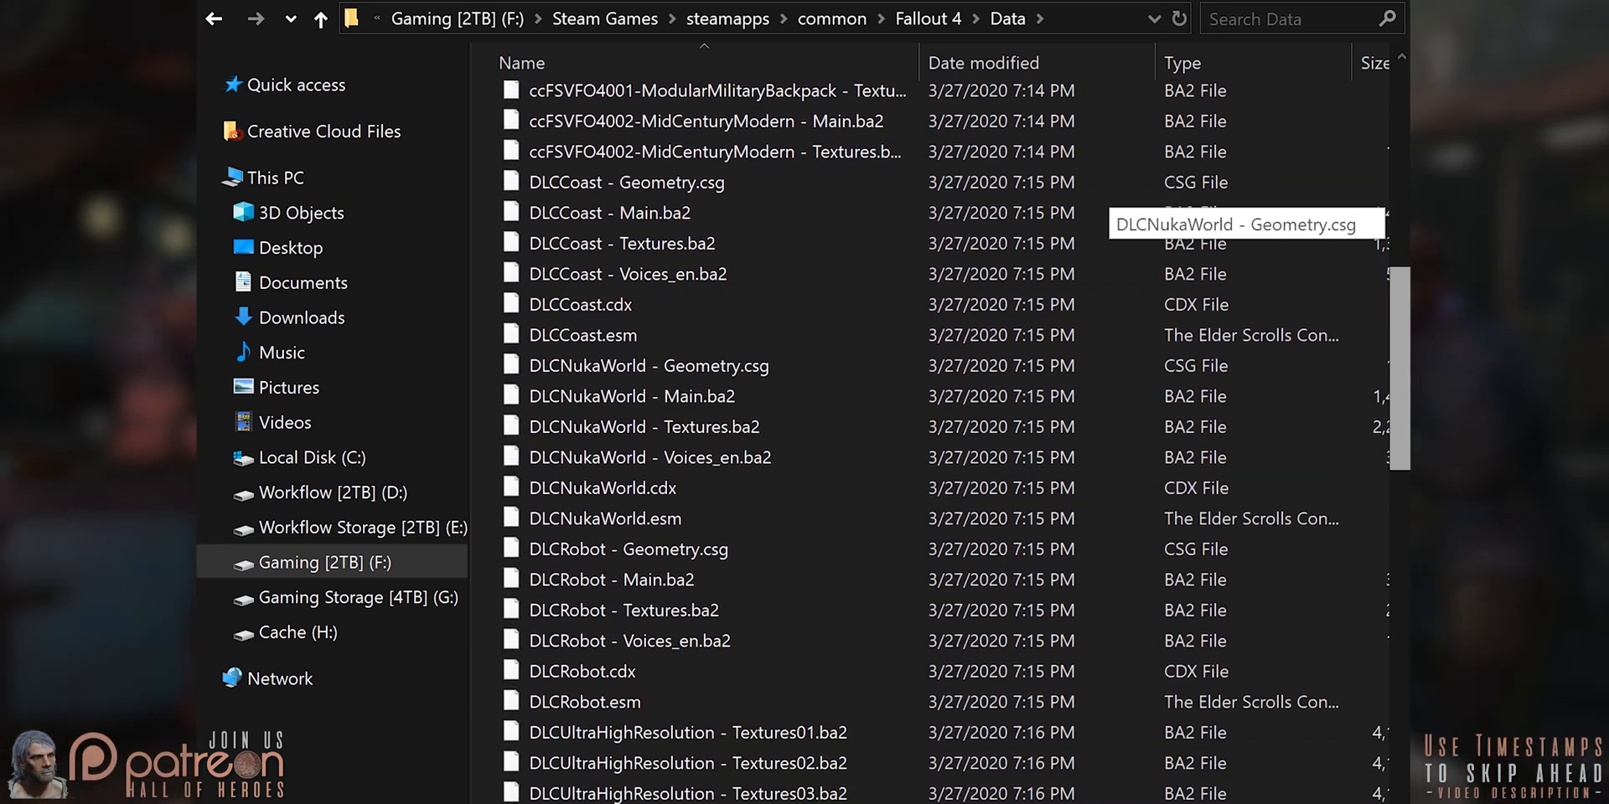